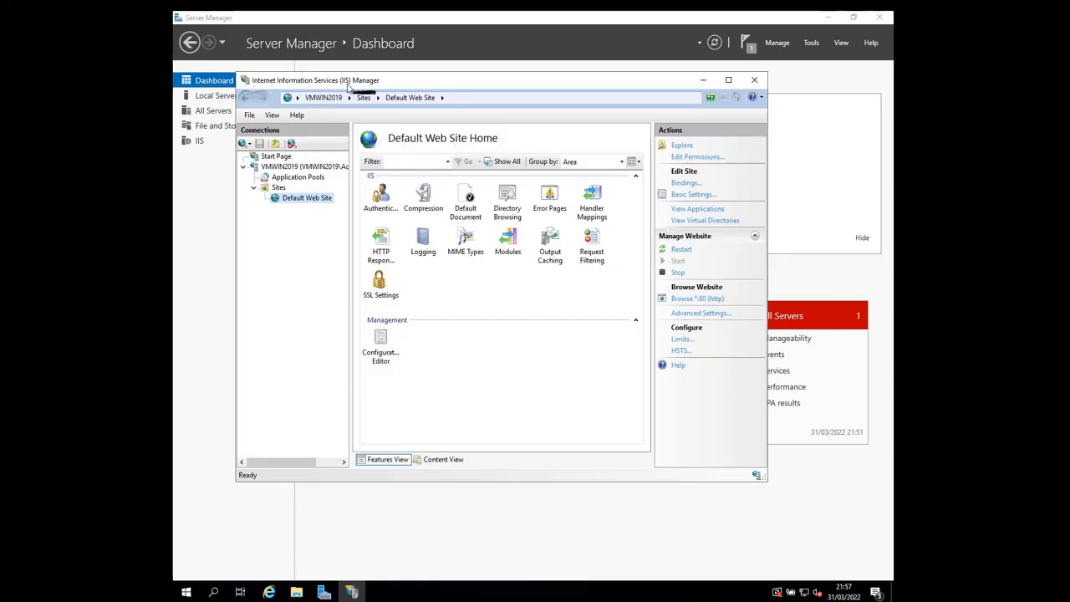
Launch IIS Manager from the server tools and show Default Web Site's Virtual Directories page.
left_click(810, 43)
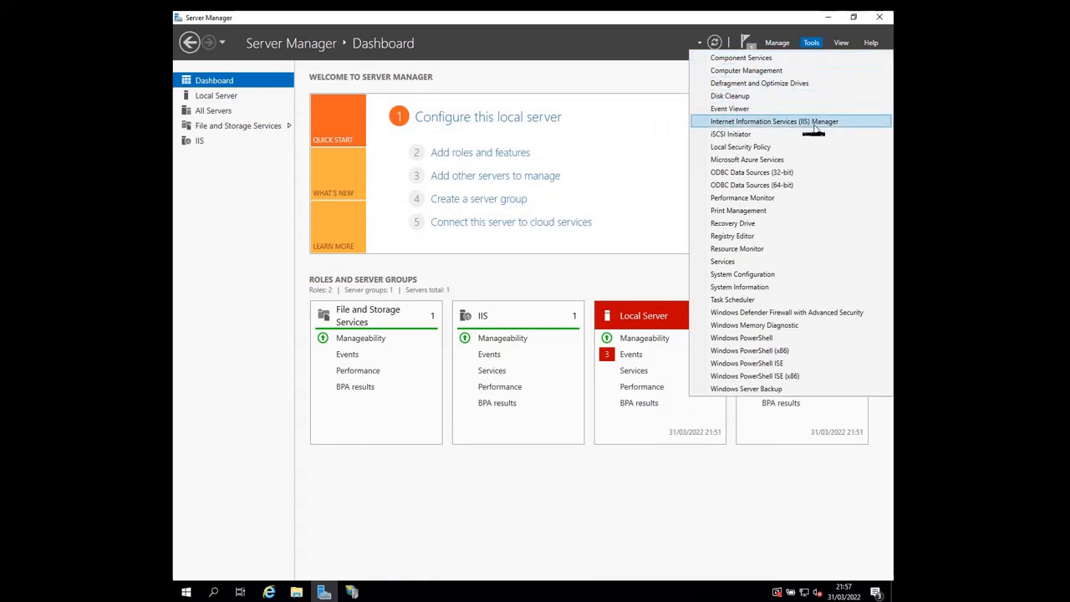
mouse_move(814, 121)
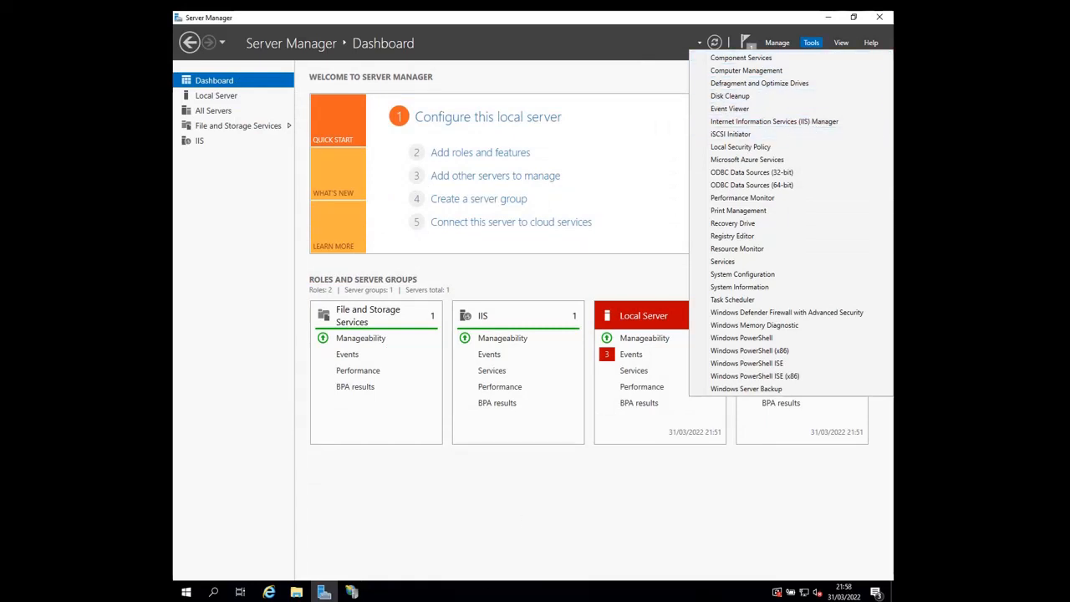
left_click(772, 122)
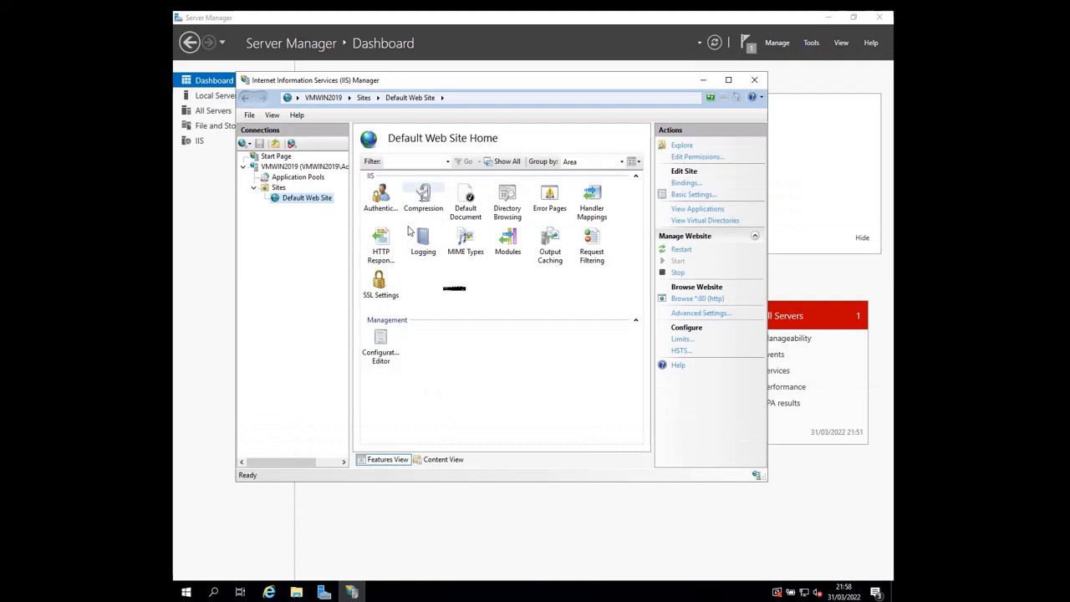
mouse_move(187, 318)
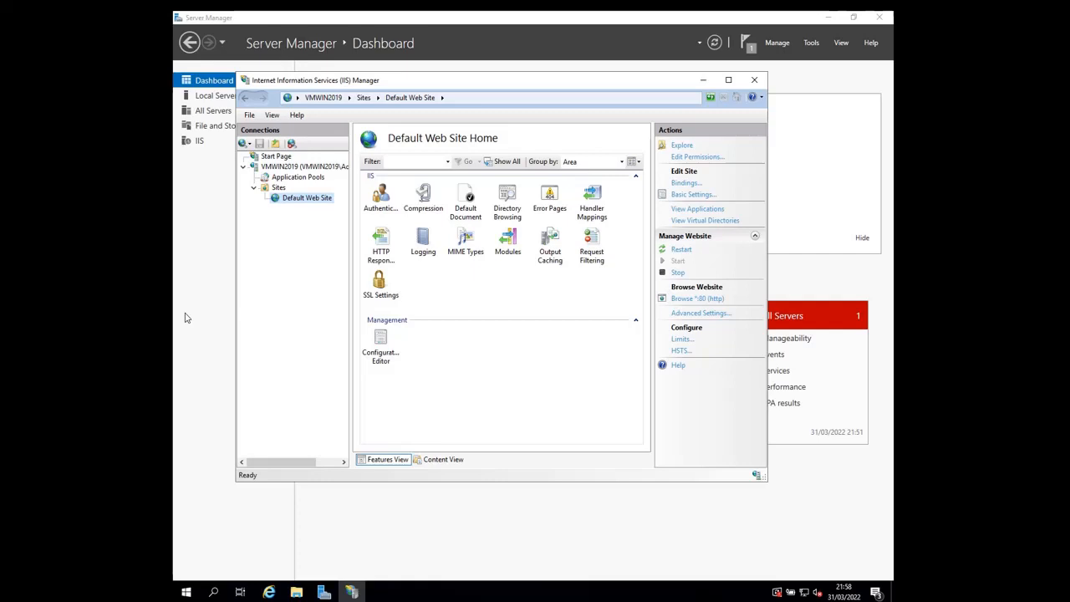
mouse_move(175, 360)
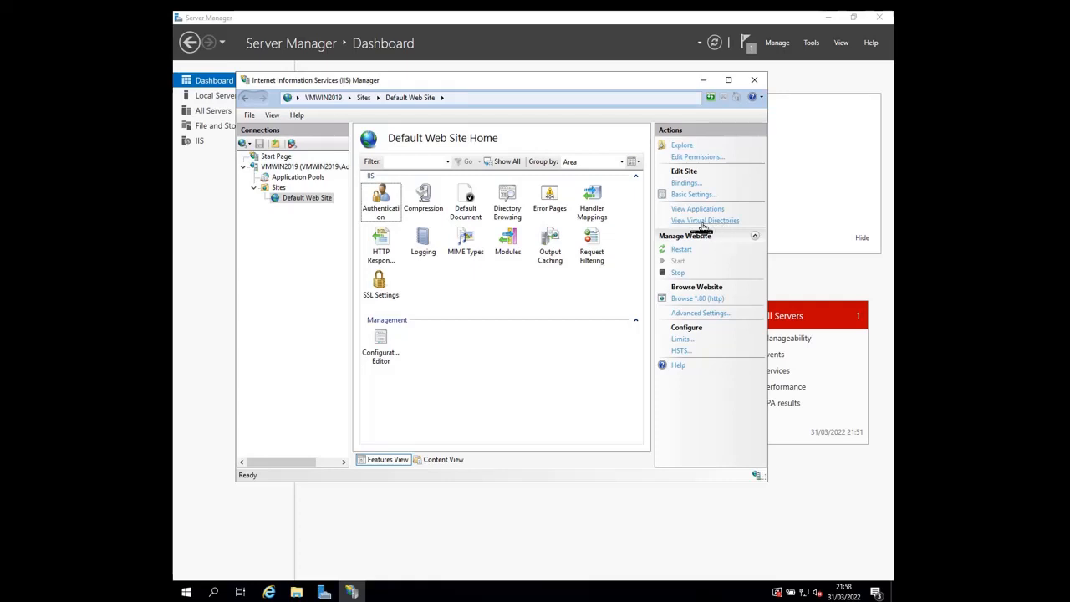
left_click(704, 220)
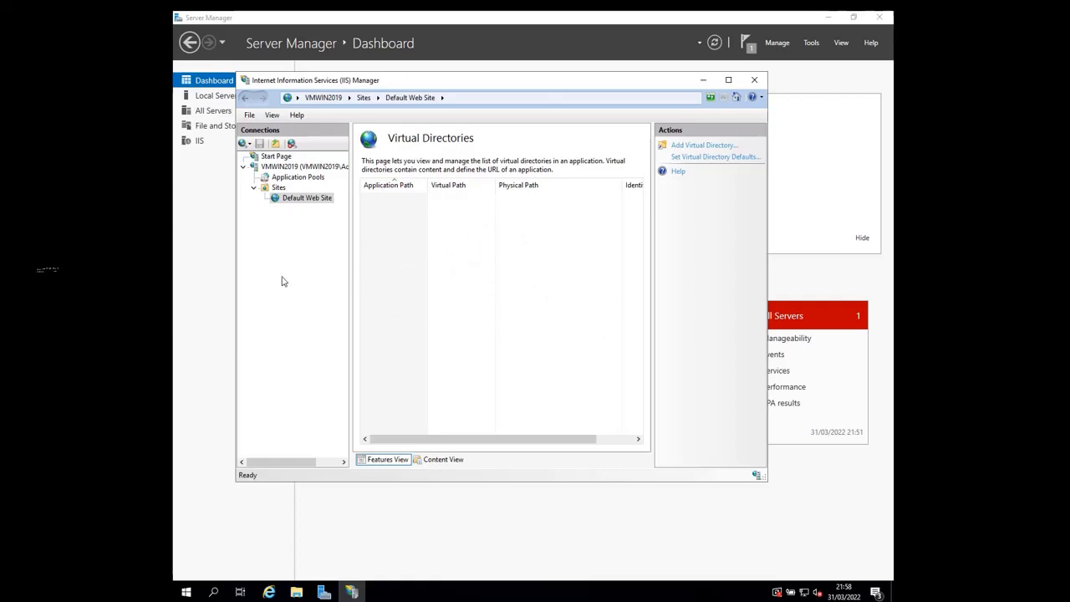
mouse_move(200, 281)
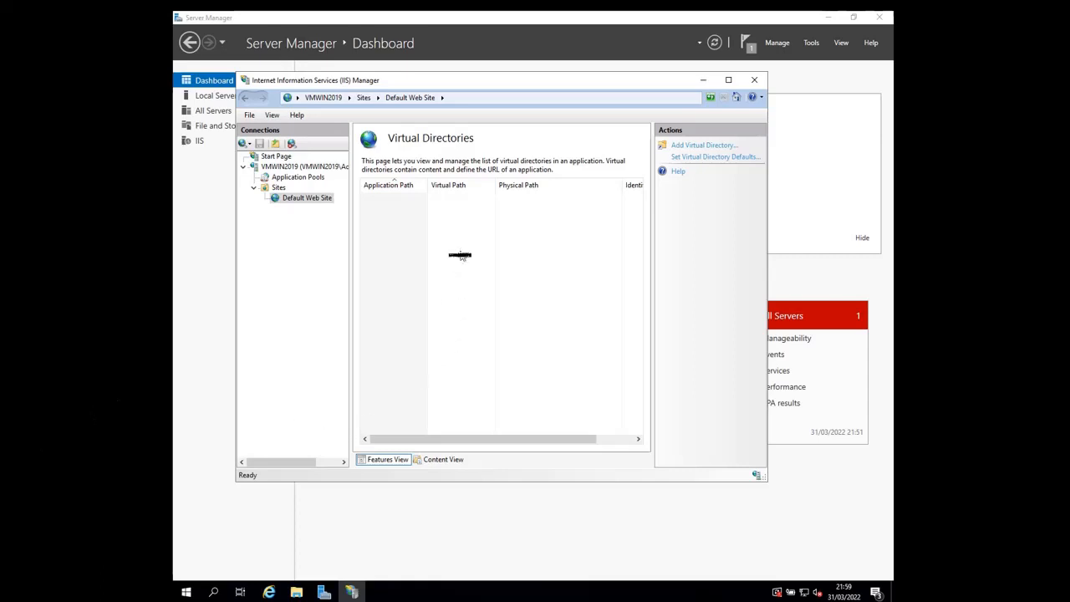
Start Add Virtual Directory from the Default Web Site context menu.
right_click(459, 255)
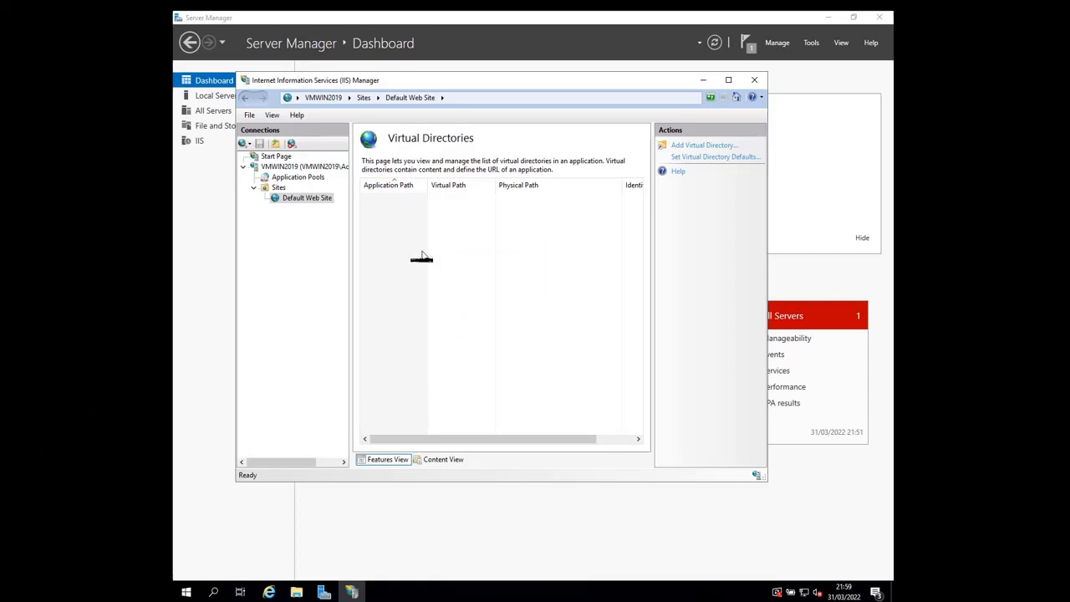
right_click(307, 197)
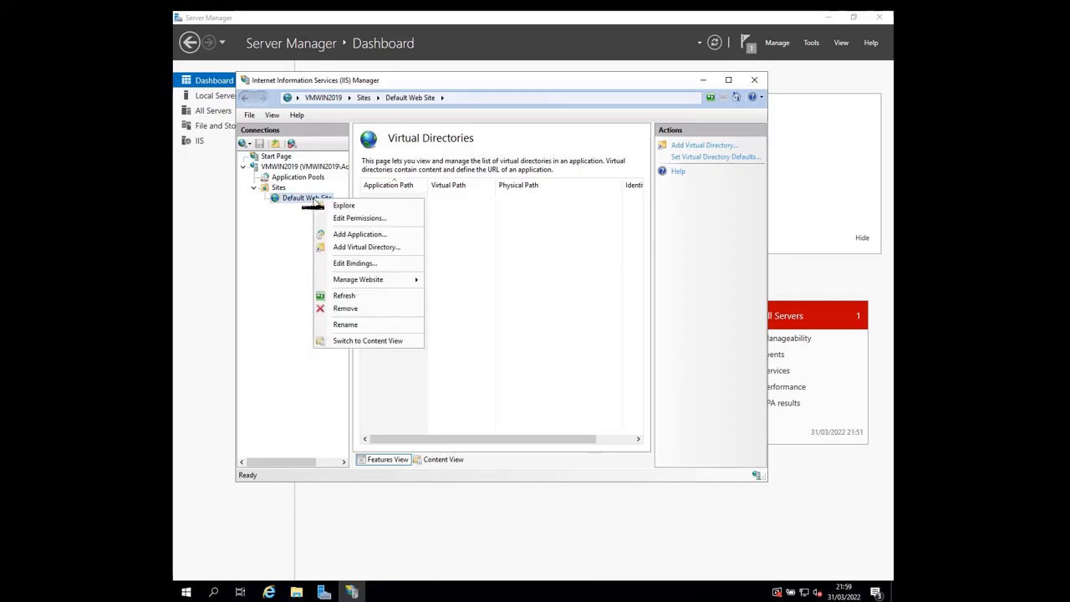
mouse_move(366, 247)
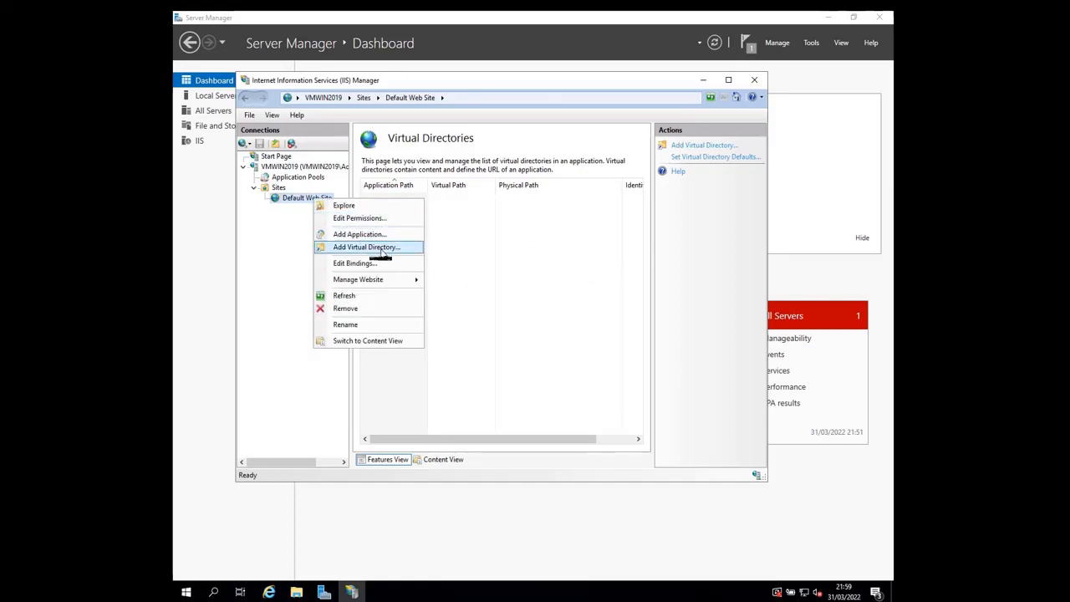
left_click(191, 366)
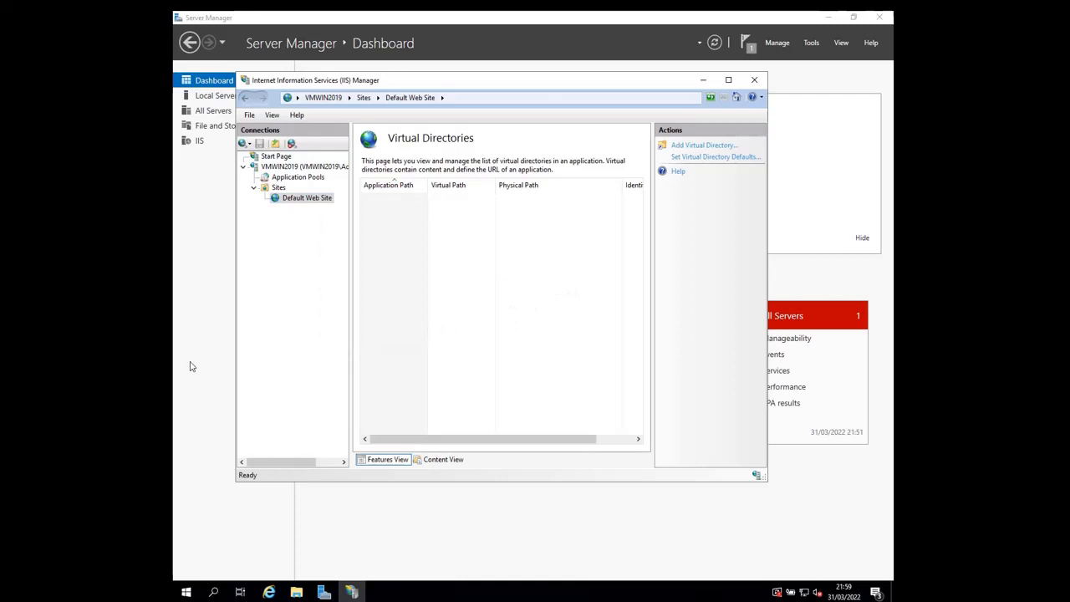
right_click(468, 267)
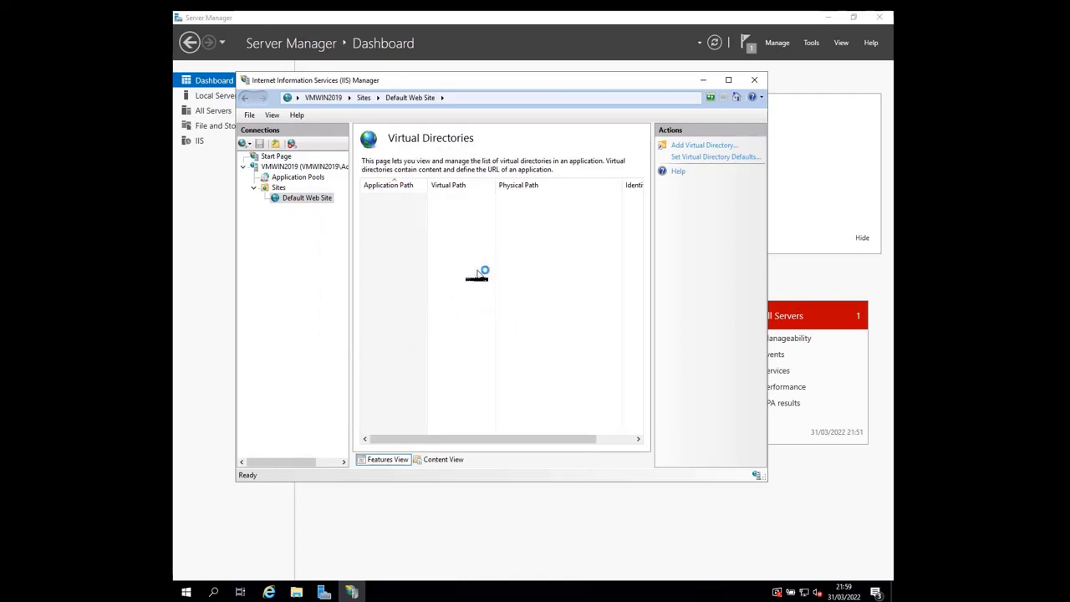
Enter alias mydir for the new virtual directory and browse for its physical path.
left_click(703, 145)
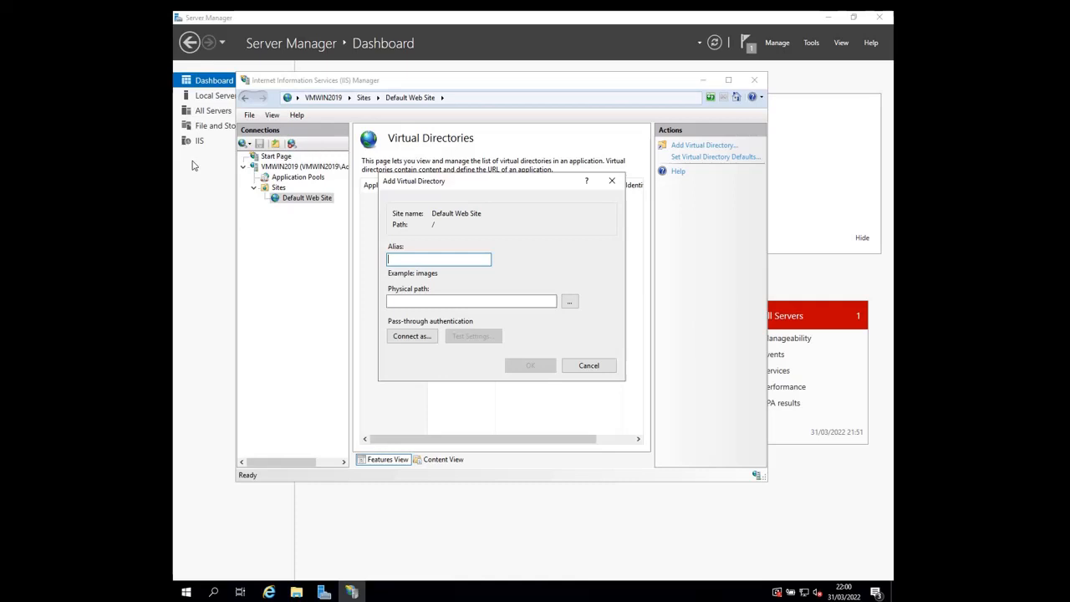
type("images")
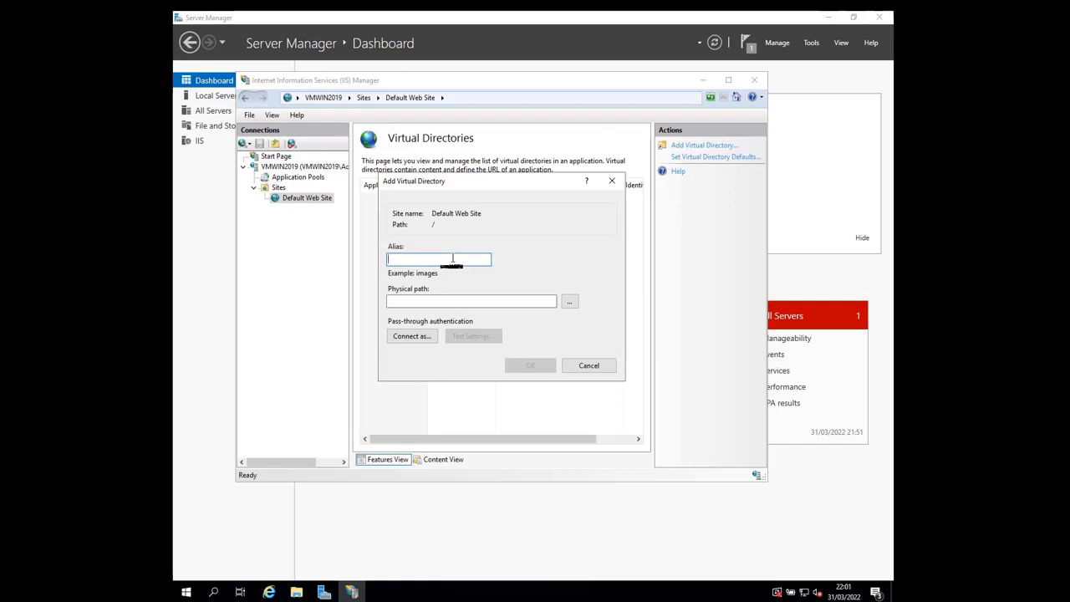
type("mydir")
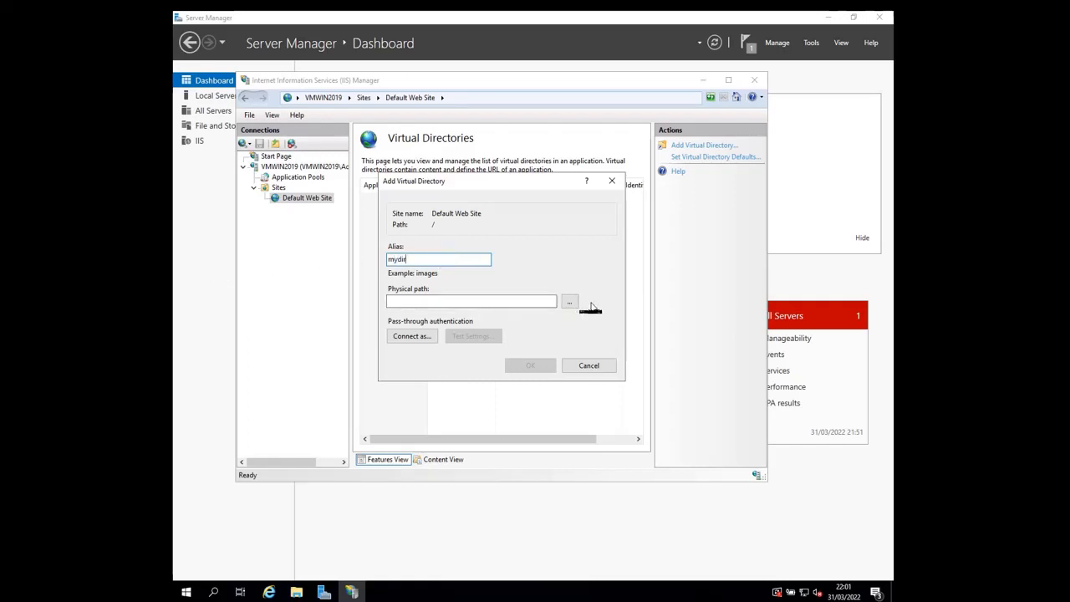
left_click(570, 301)
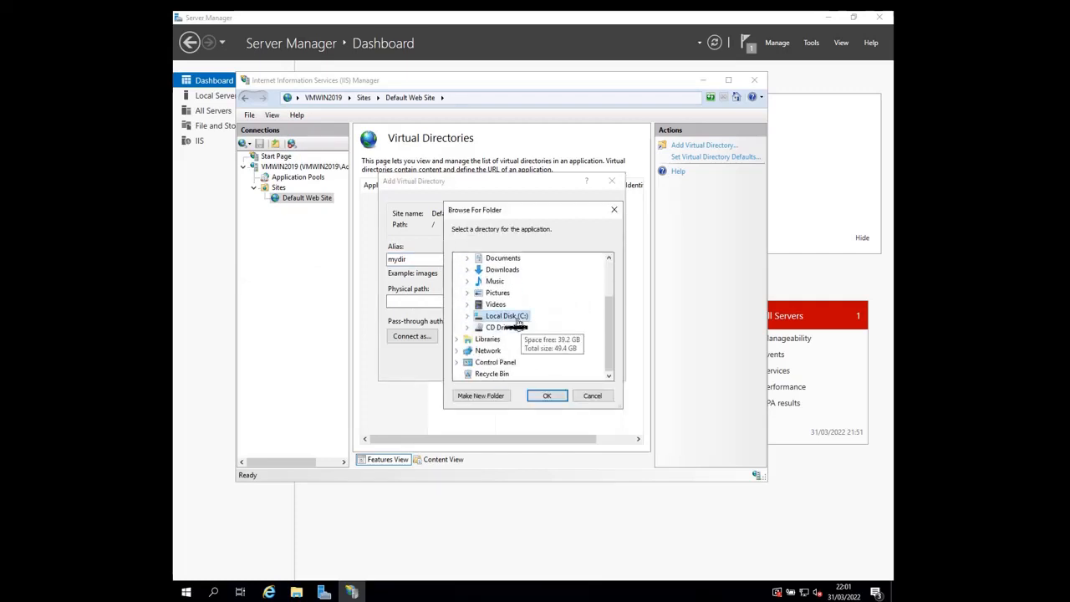
Select wwwroot under Local Disk (C:) and make a new folder inside it.
left_click(467, 315)
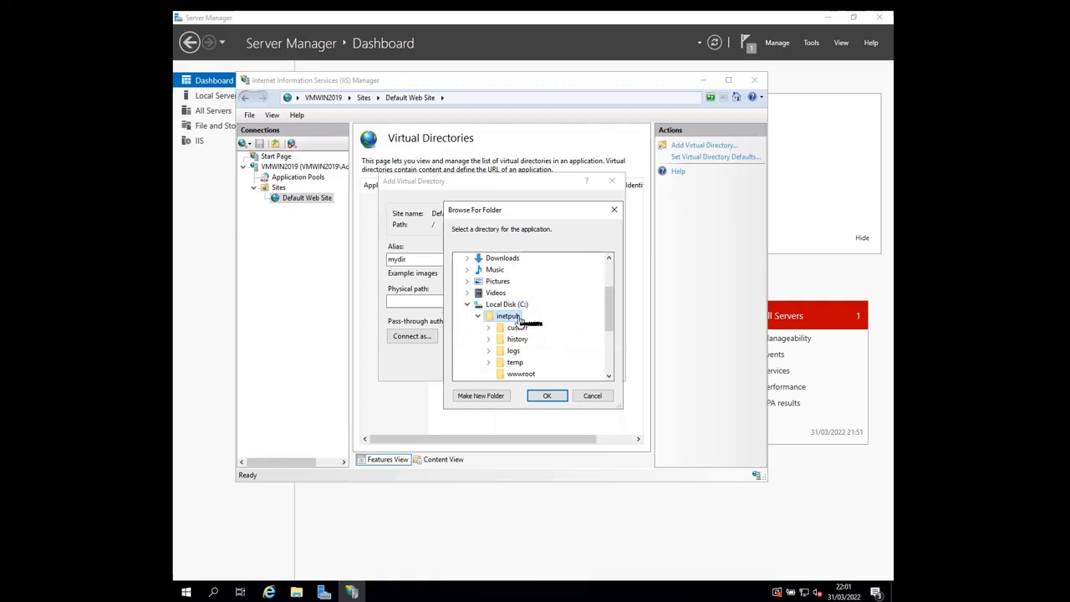
scroll("down", 3)
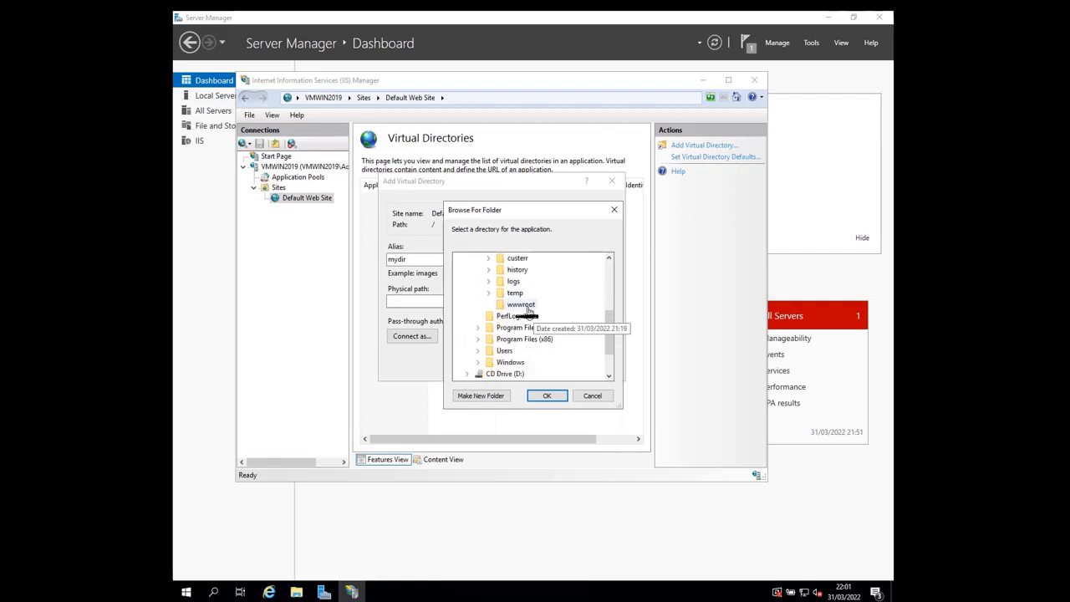
left_click(520, 303)
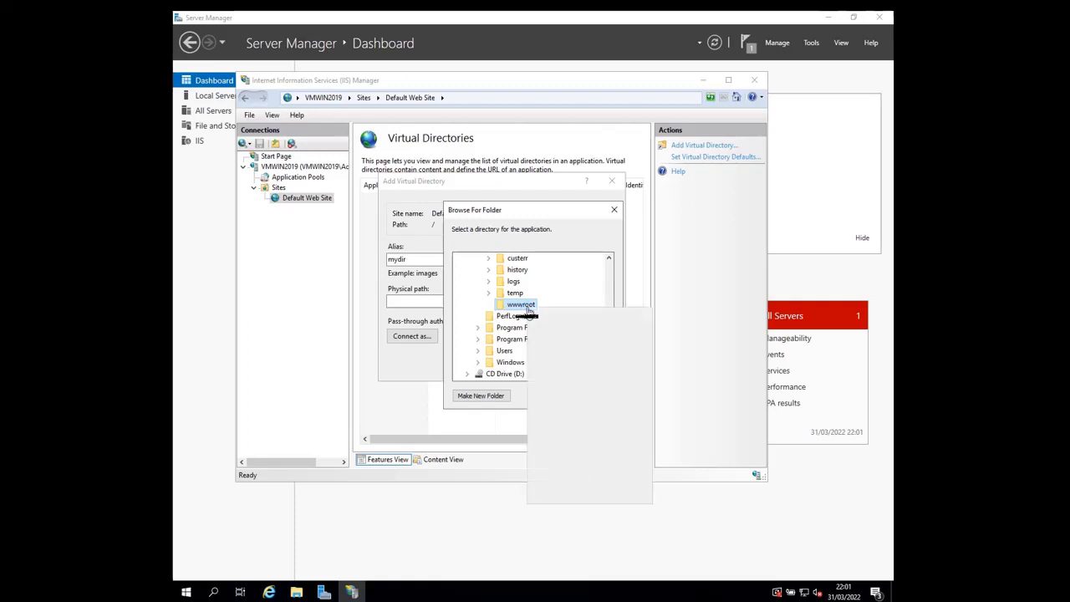
right_click(521, 304)
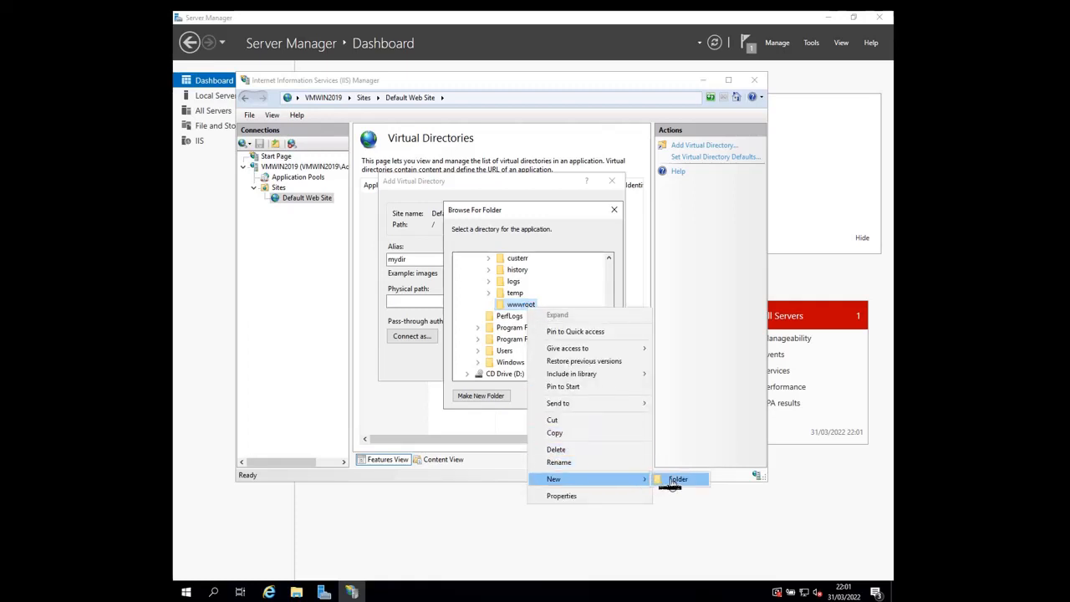
left_click(678, 478)
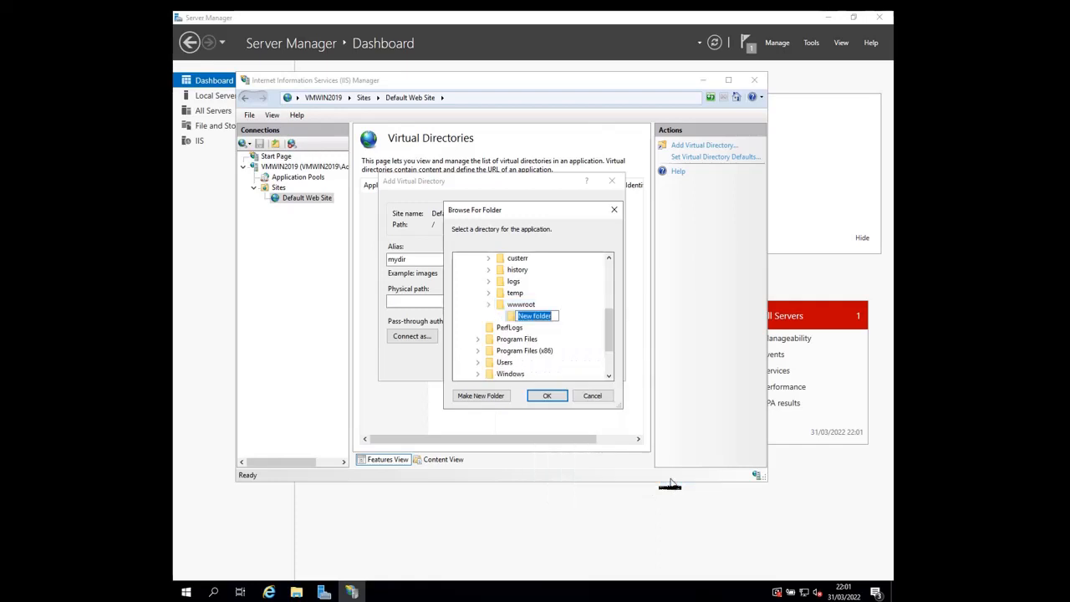
Name the folder mydirFolder and use C:\inetpub\wwwroot\mydirFolder as the physical path.
type("m")
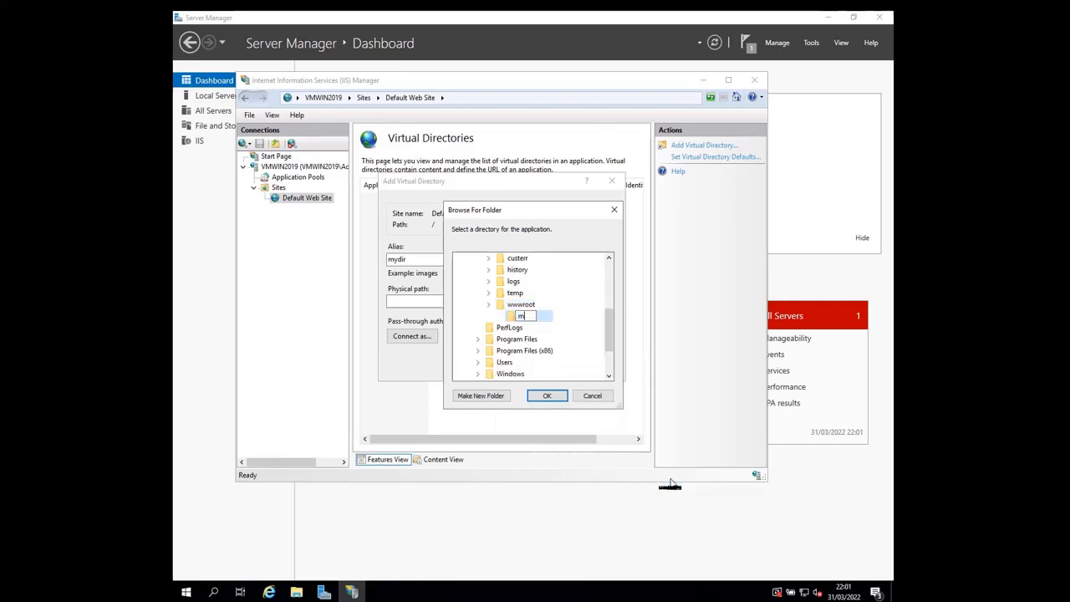
type("mydir")
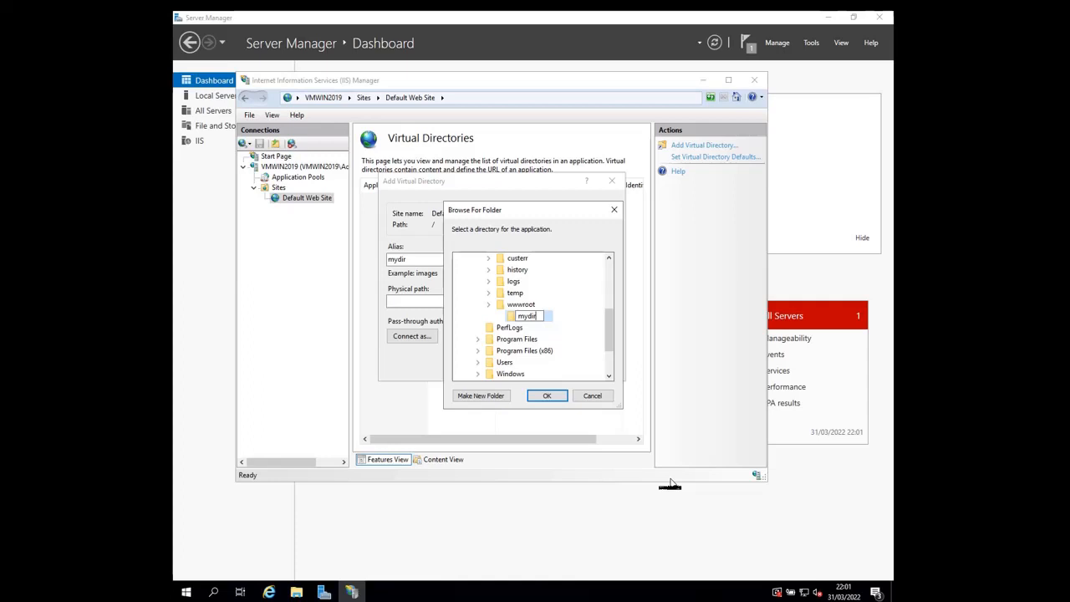
type("Folder")
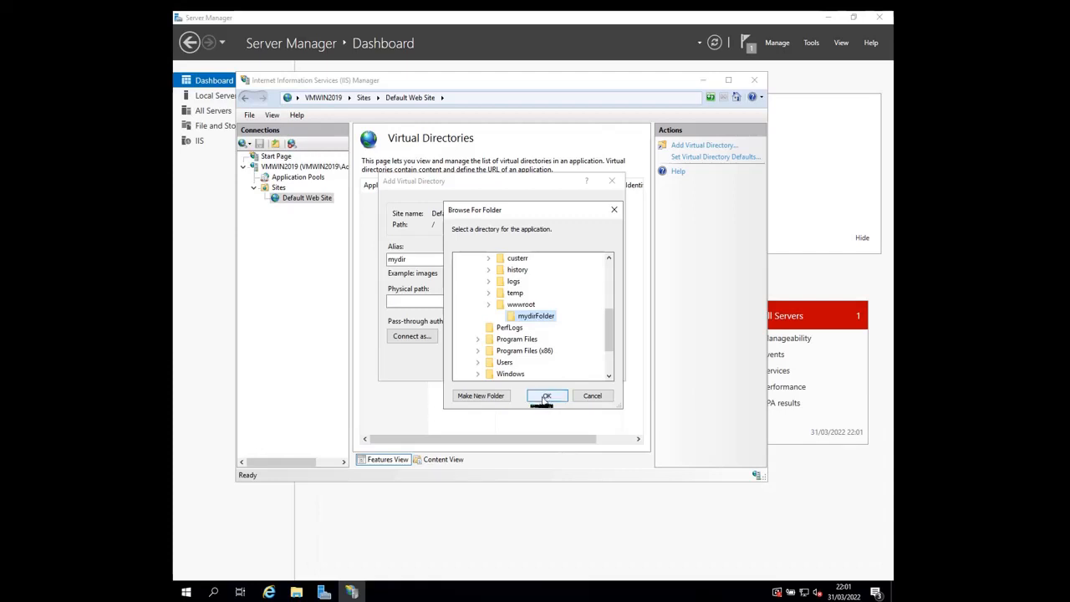
left_click(545, 396)
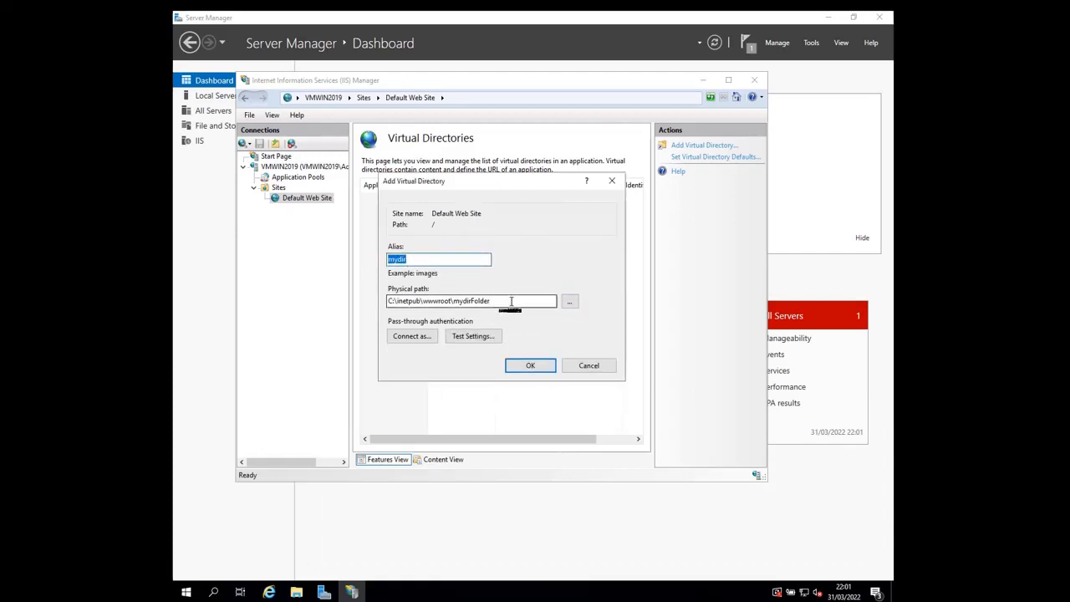
Confirm the physical path and create the /mydir virtual directory under Default Web Site.
left_click(470, 301)
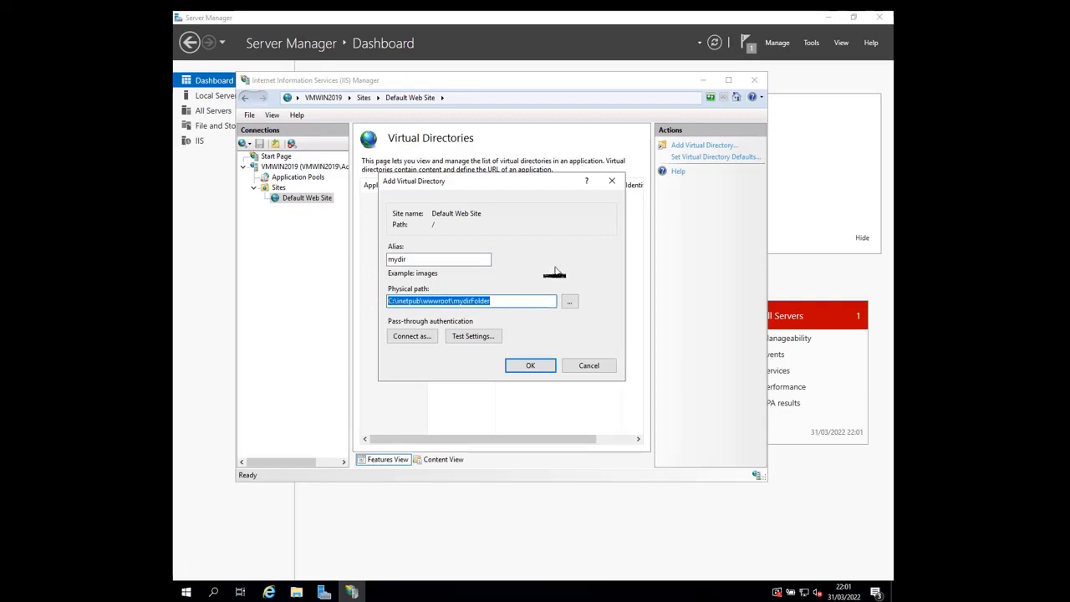
mouse_move(204, 301)
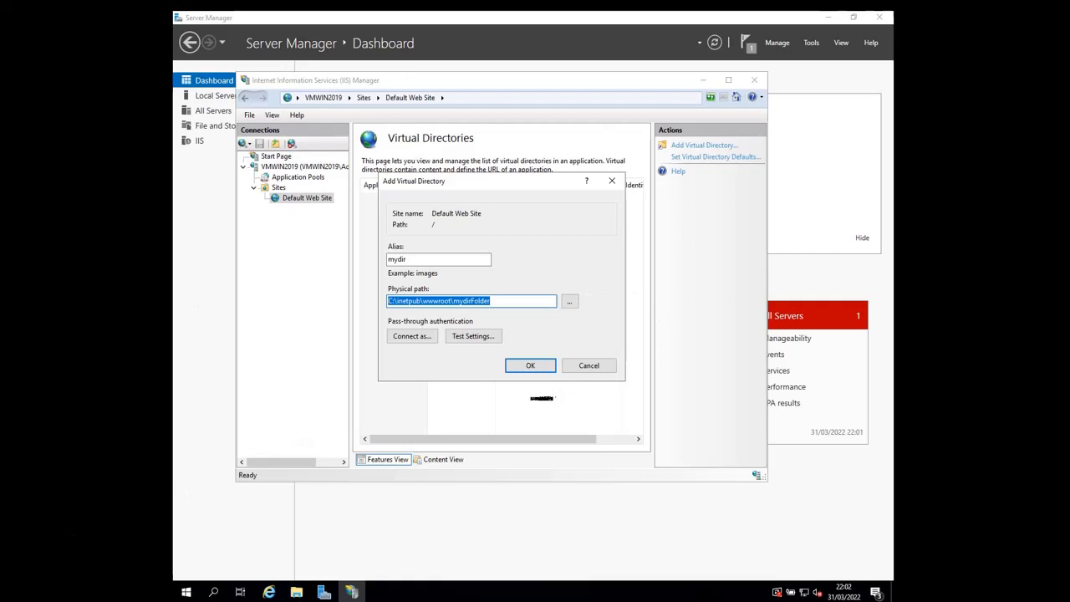
left_click(530, 365)
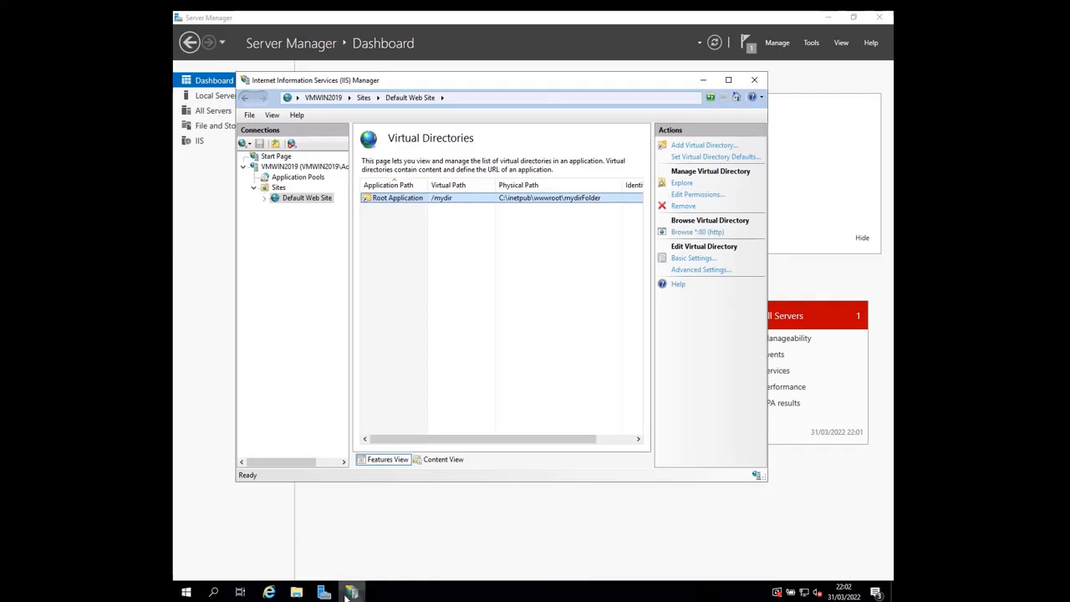
mouse_move(297, 591)
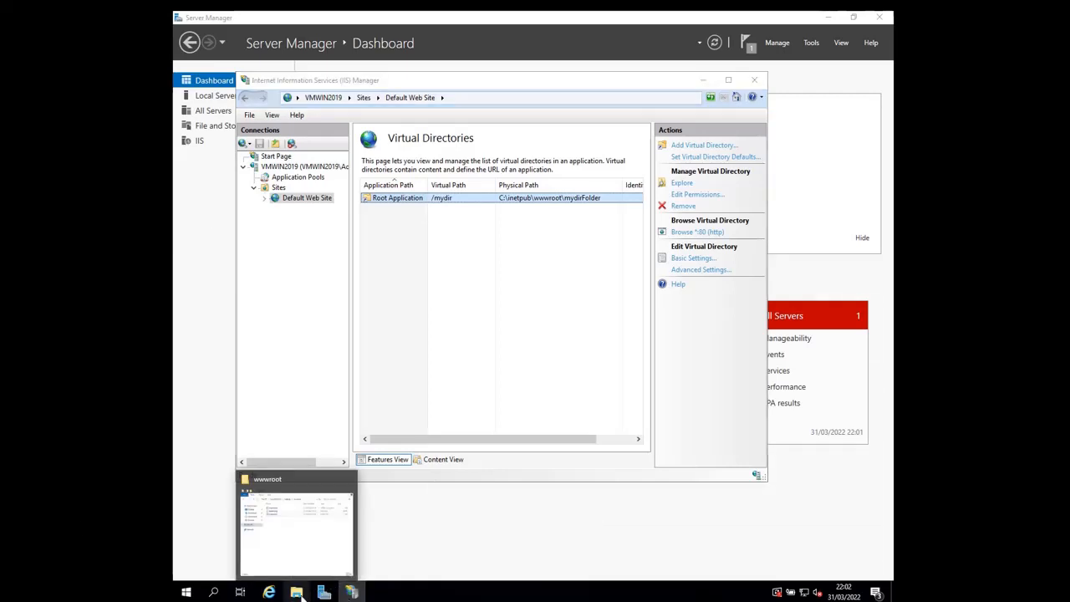
Inside mydirFolder create a new text document renamed to index.html, accepting the extension change.
left_click(297, 522)
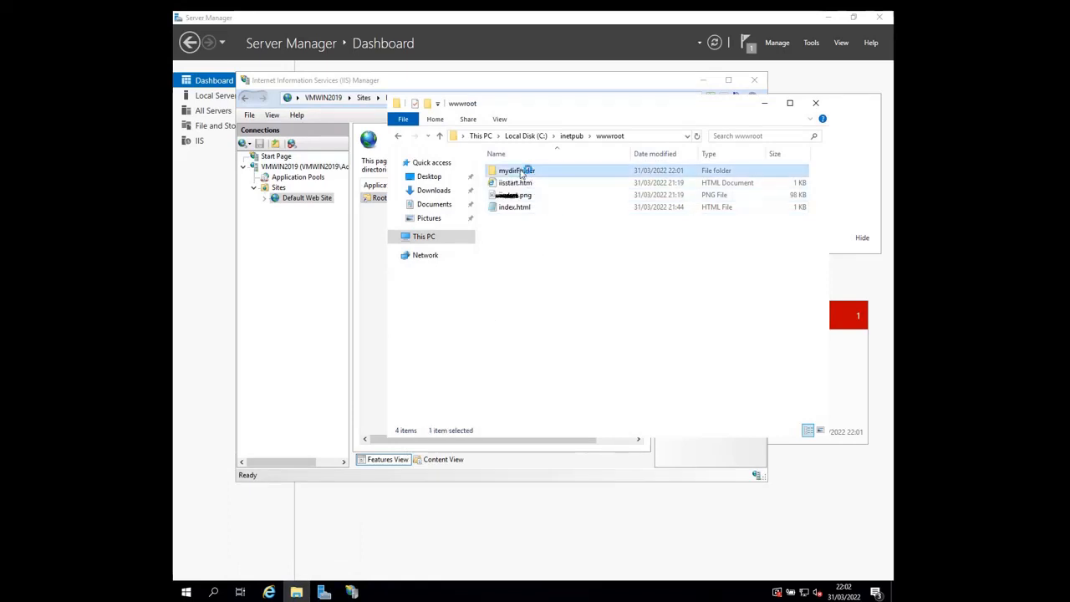
double_click(516, 170)
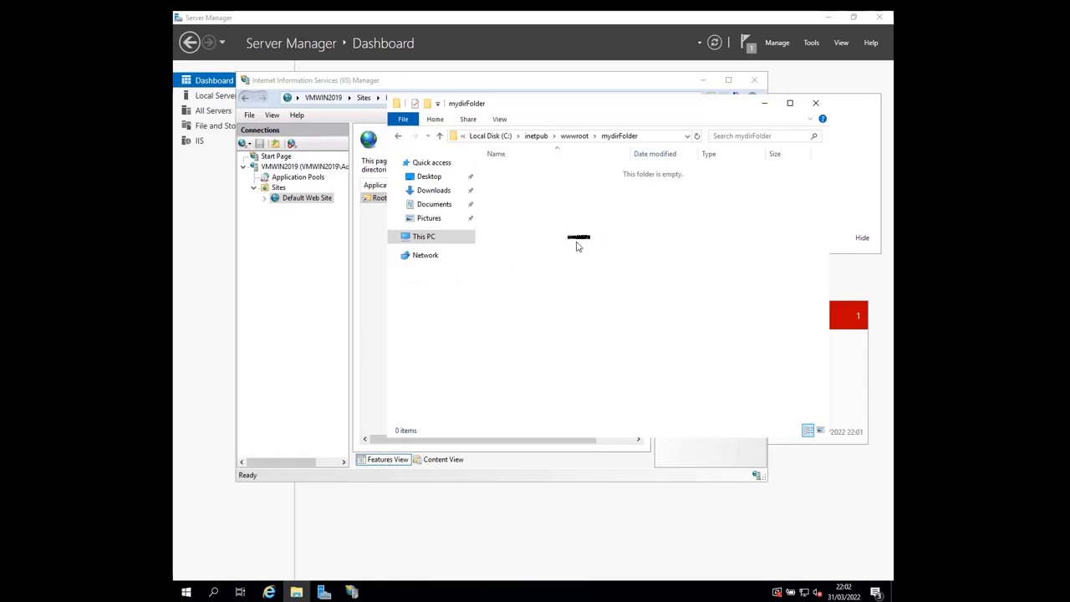
right_click(578, 242)
type("index.ht")
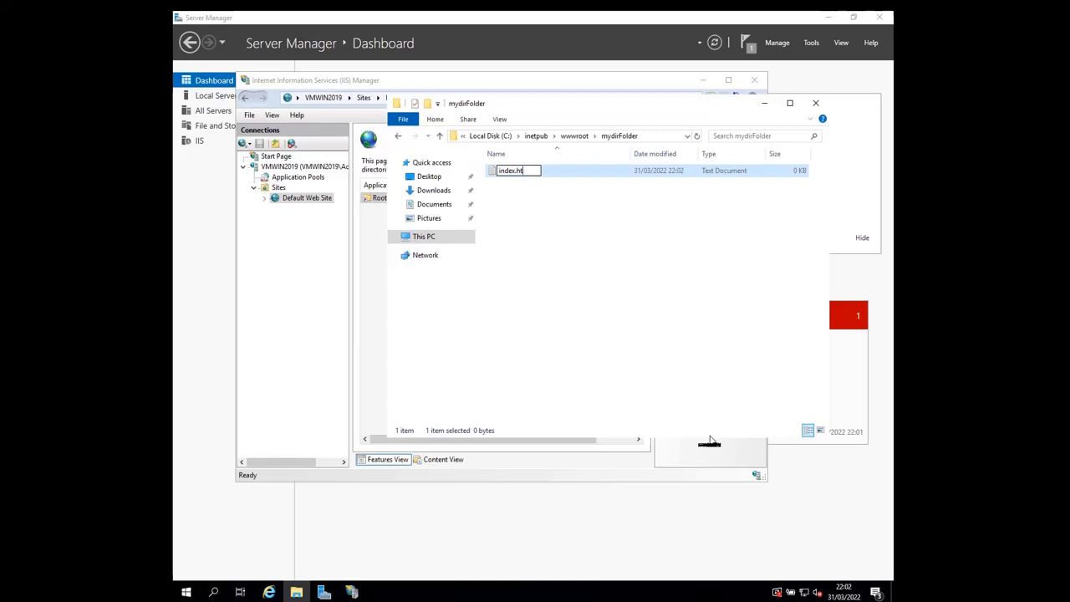
key("Enter")
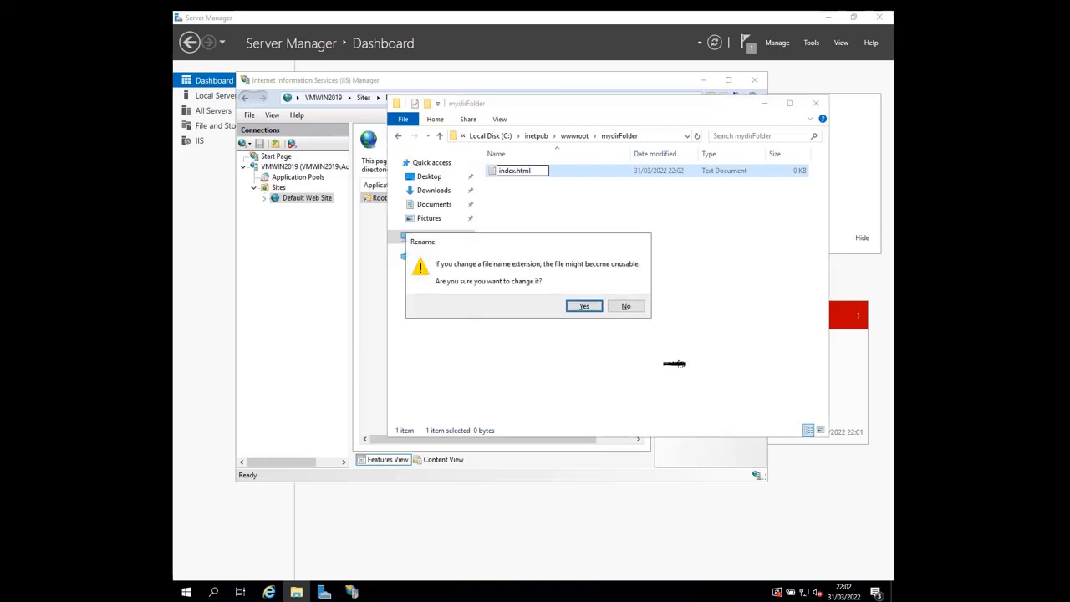
left_click(583, 305)
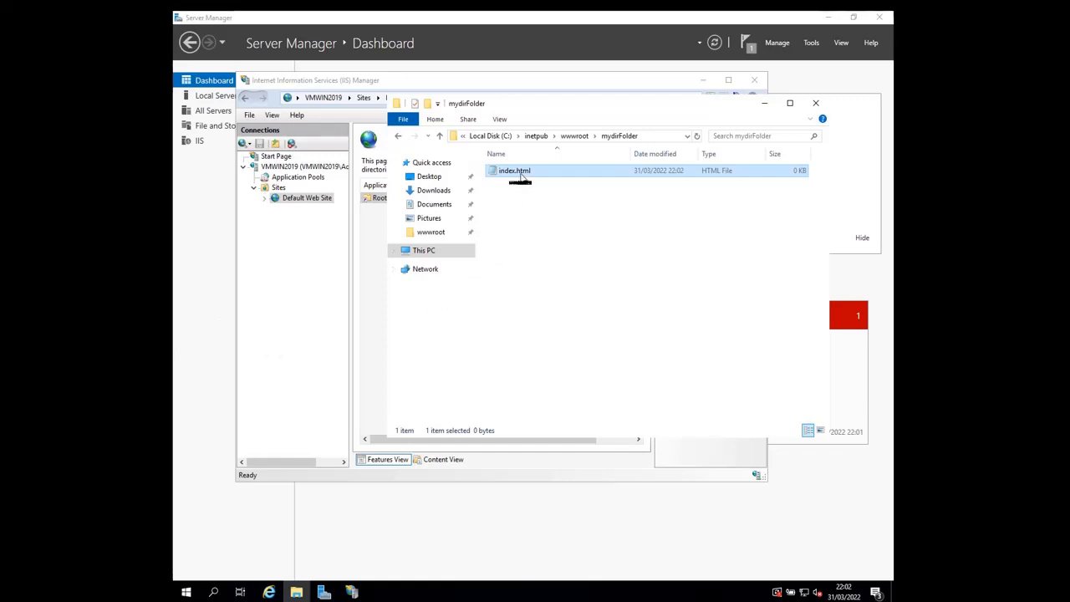
Edit index.html in Notepad to read "mydir virtual directory", then save on closing.
double_click(514, 170)
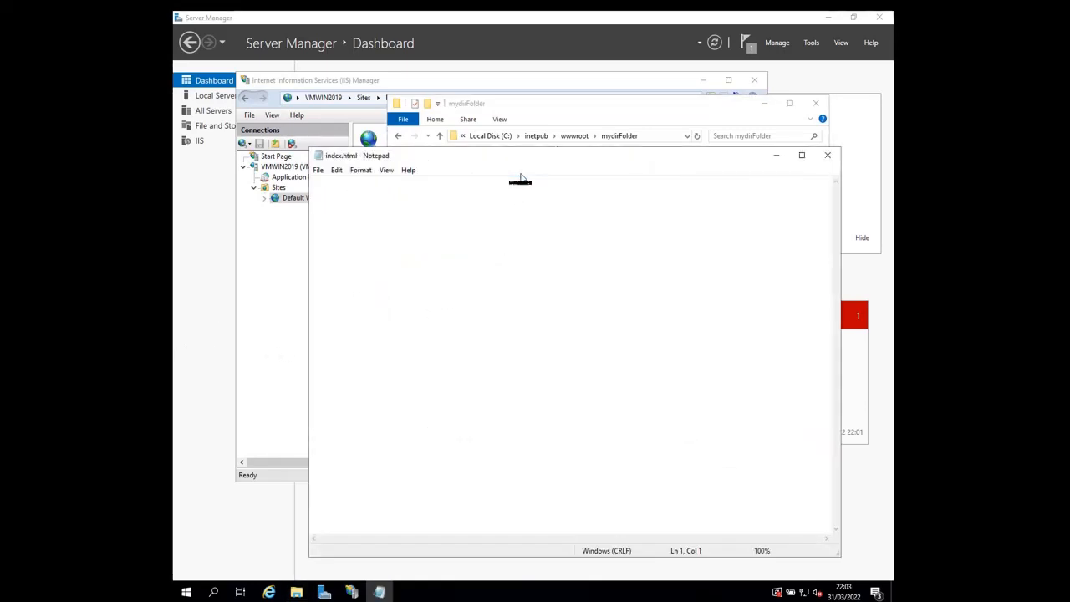
type("my")
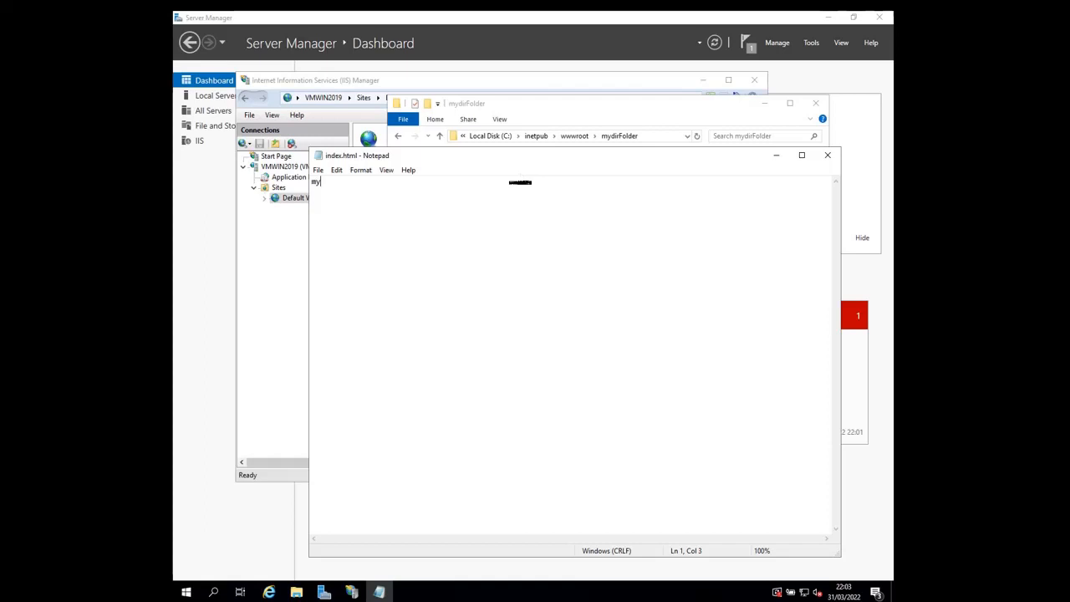
type("dir")
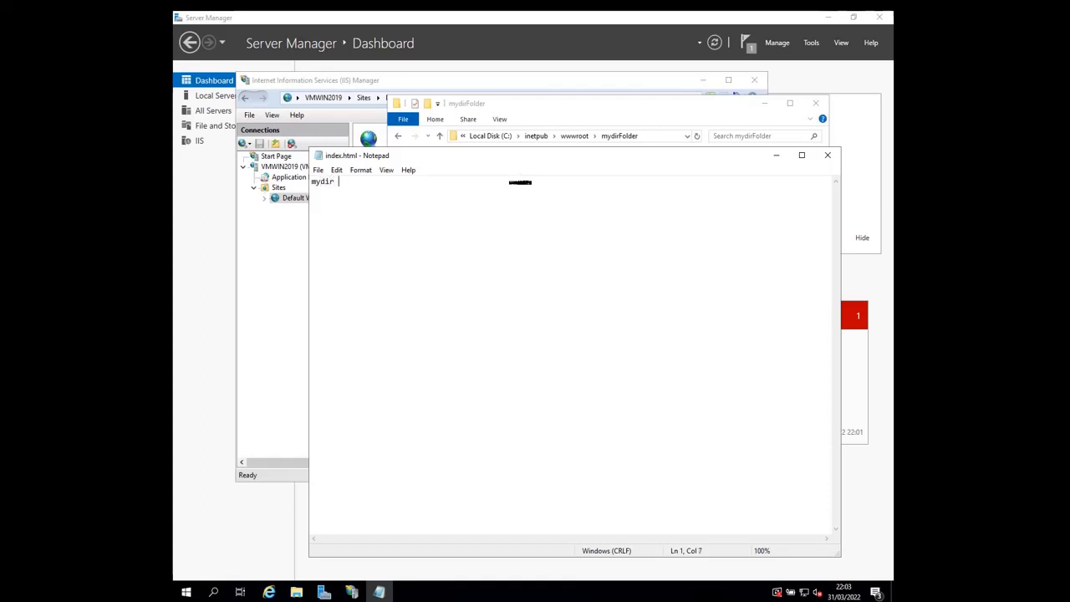
type("virtual directory")
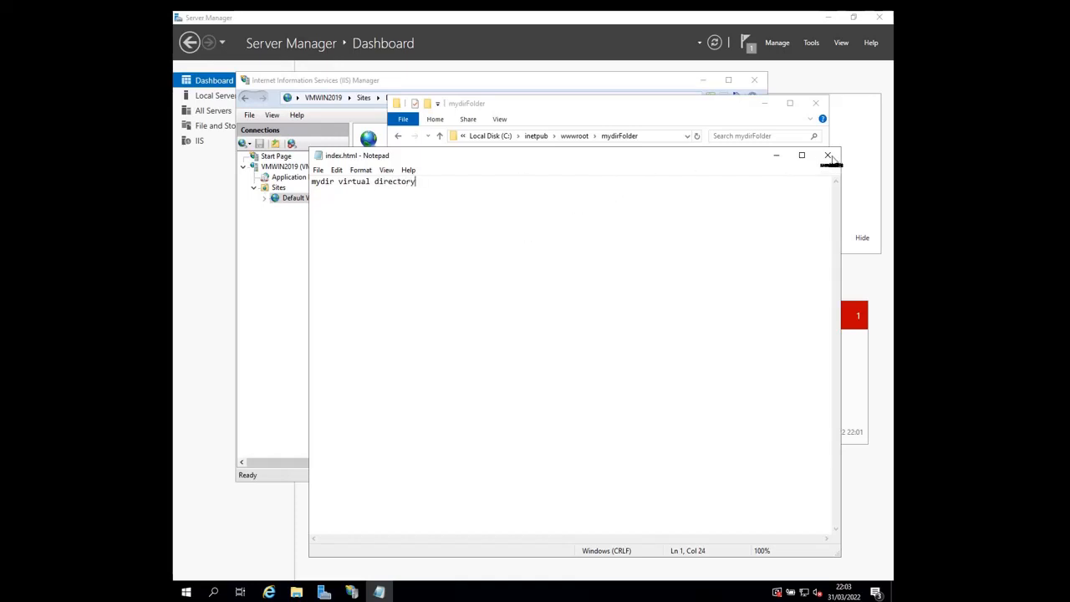
left_click(829, 155)
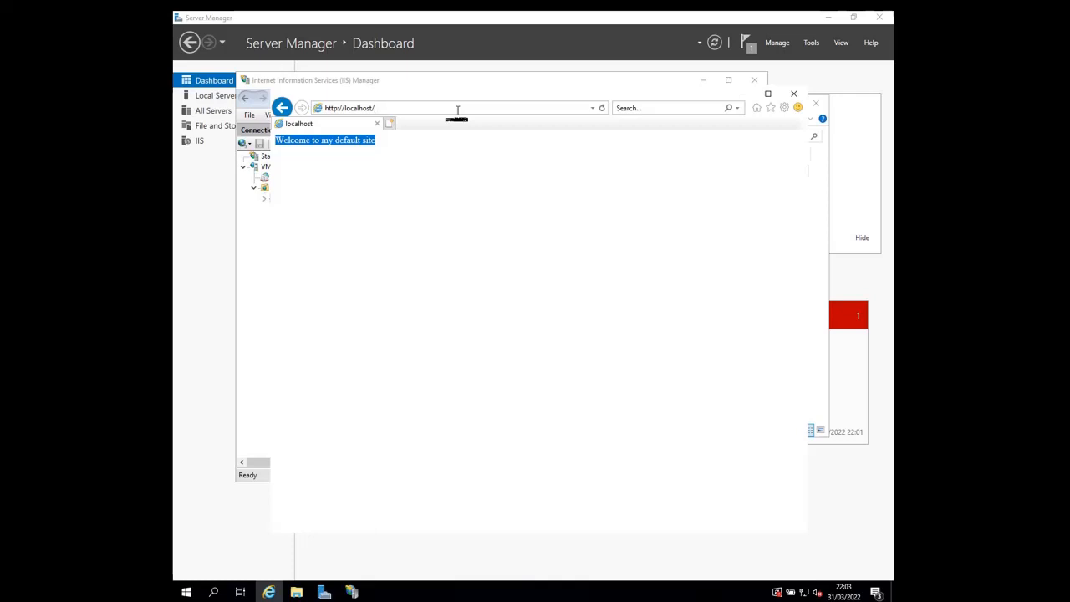
type("mydir/")
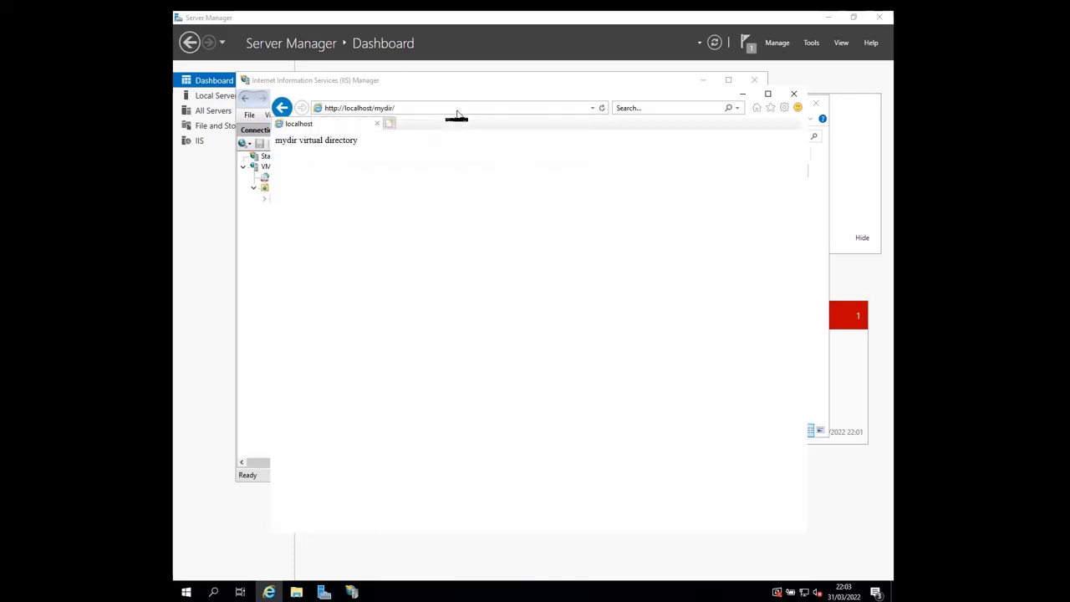
mouse_move(338, 159)
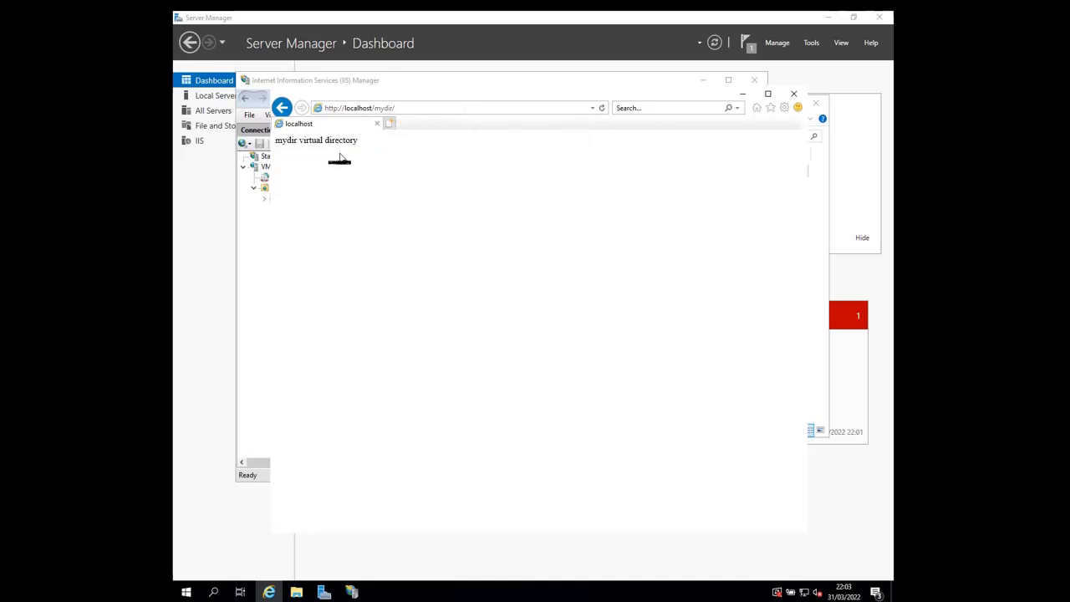
mouse_move(361, 139)
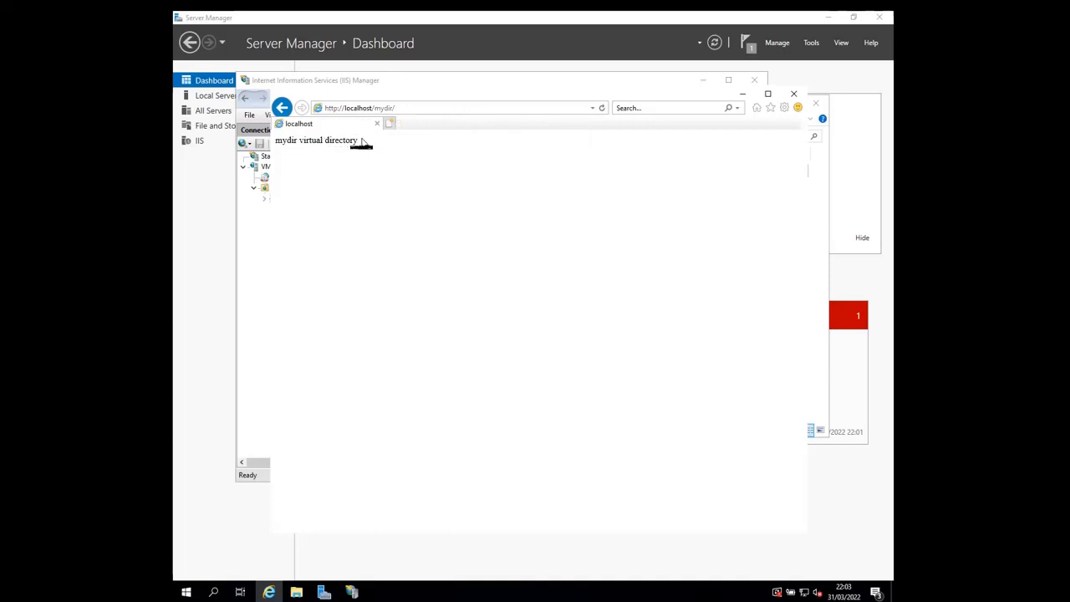
double_click(347, 139)
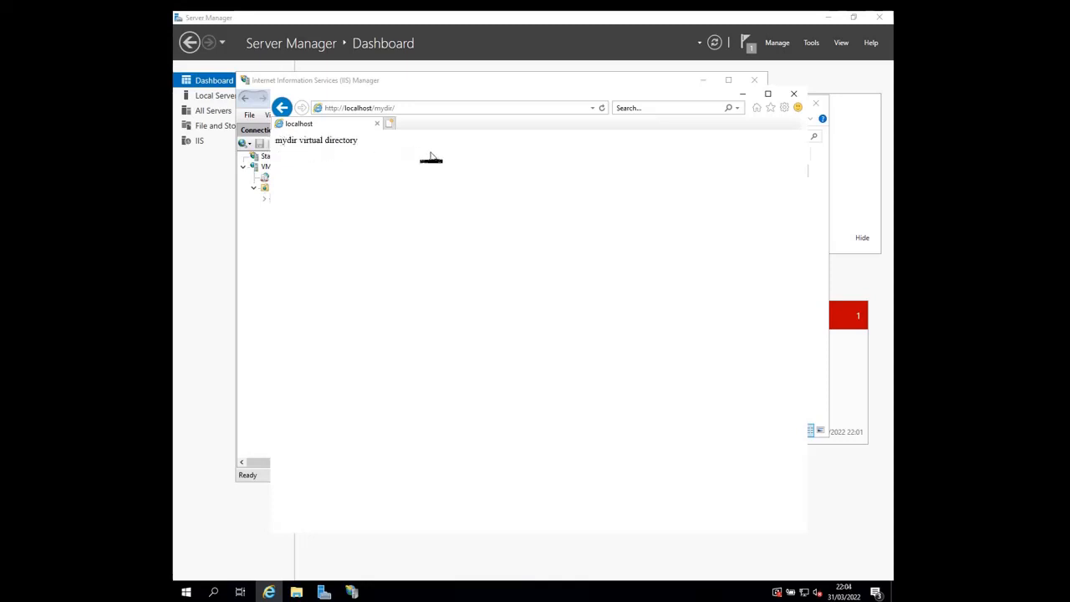
mouse_move(188, 222)
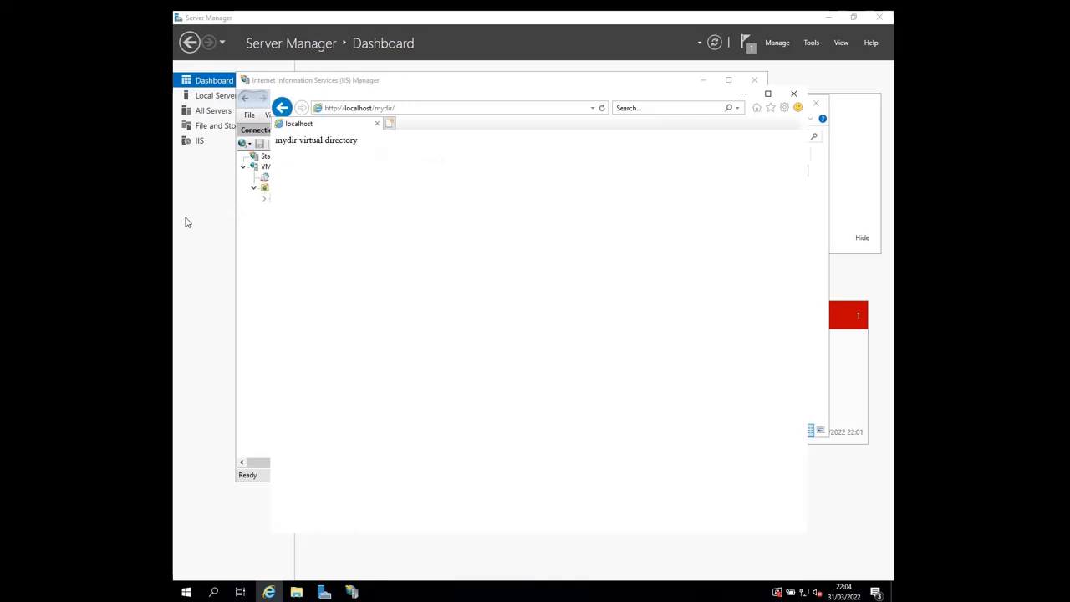